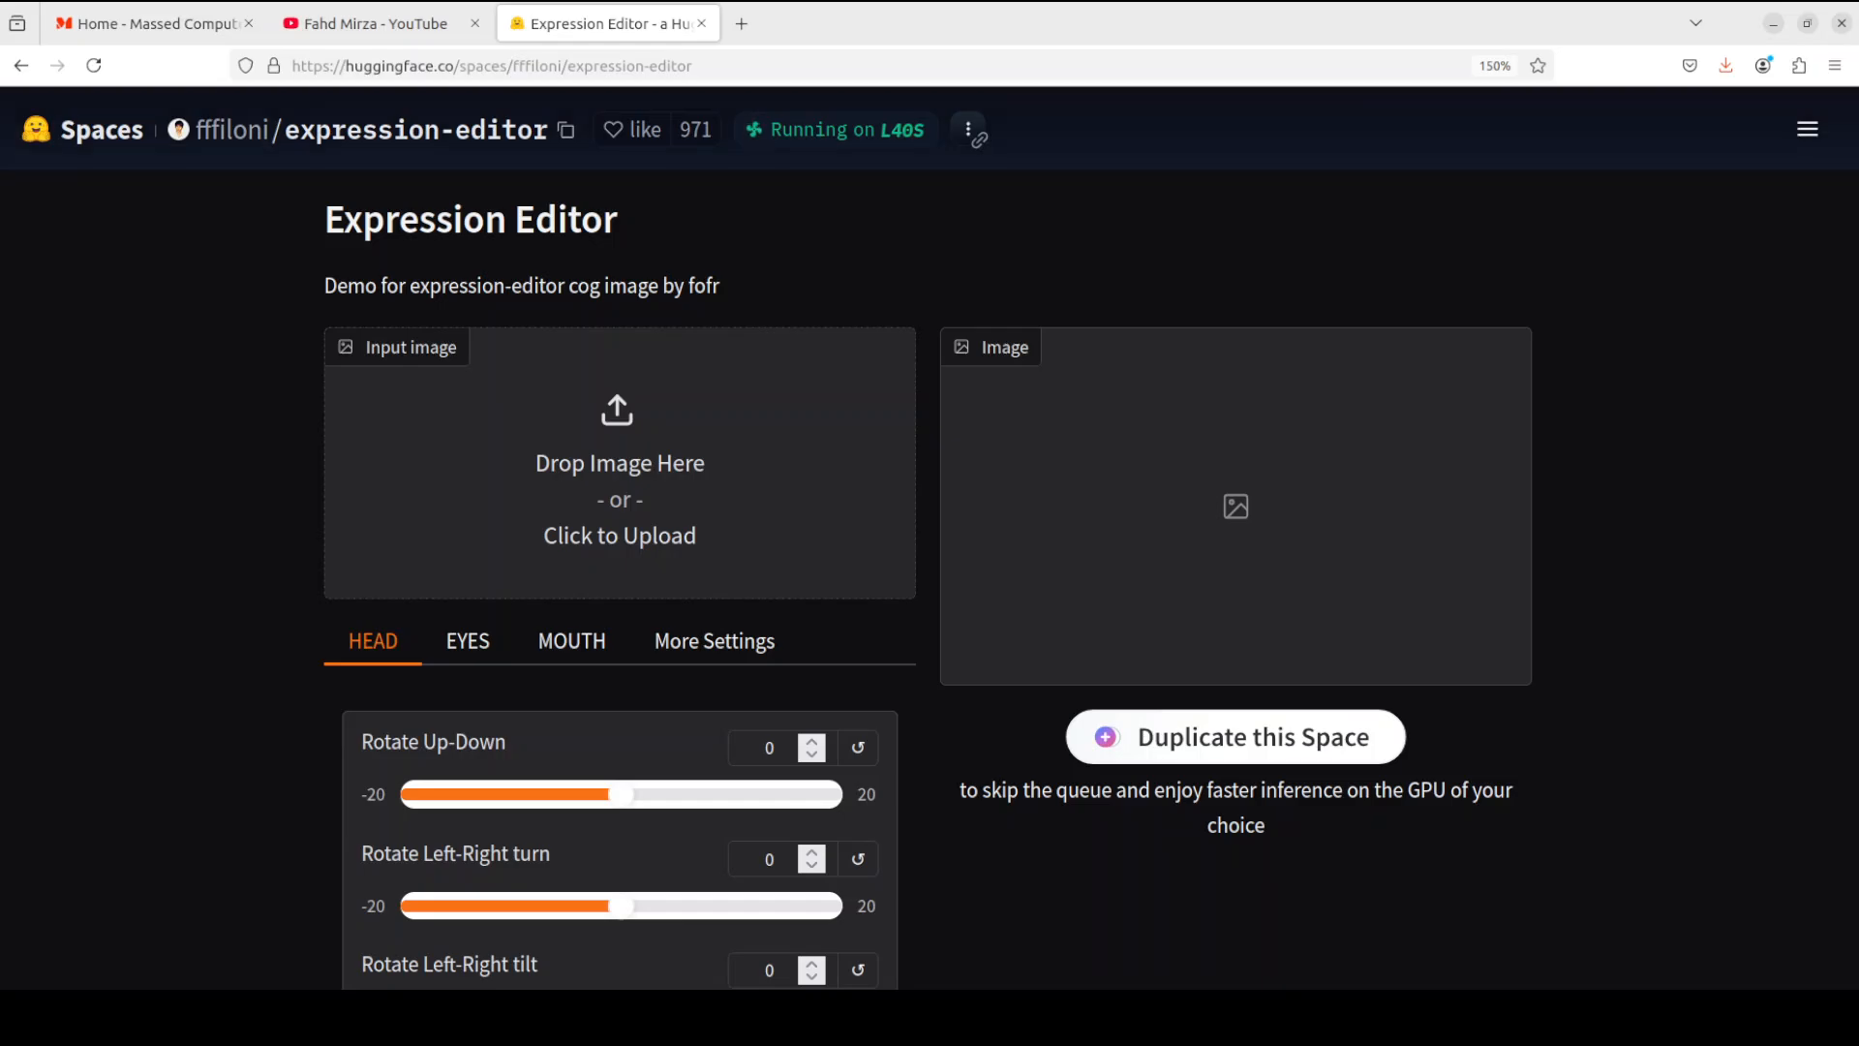
# Open the three-dot options menu beside the Expression Editor Space's Running on L40S badge
pyautogui.click(968, 129)
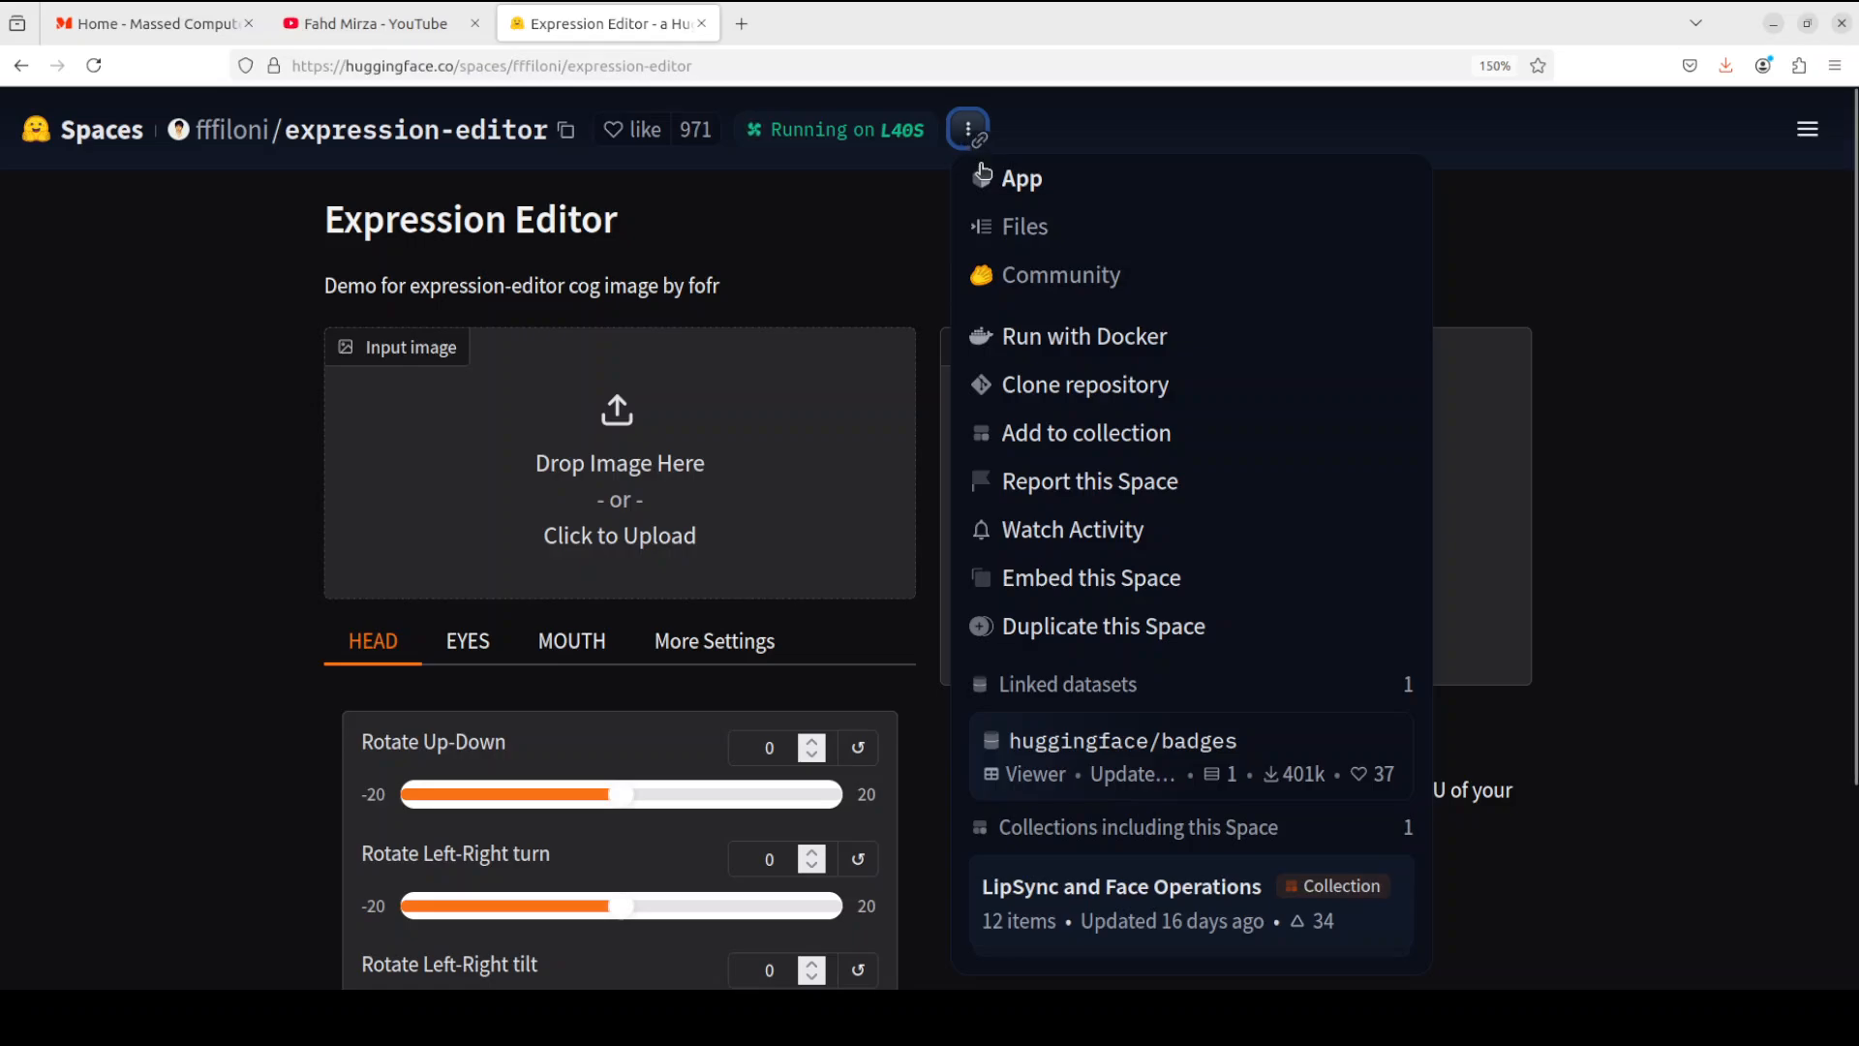
pyautogui.moveTo(1082, 336)
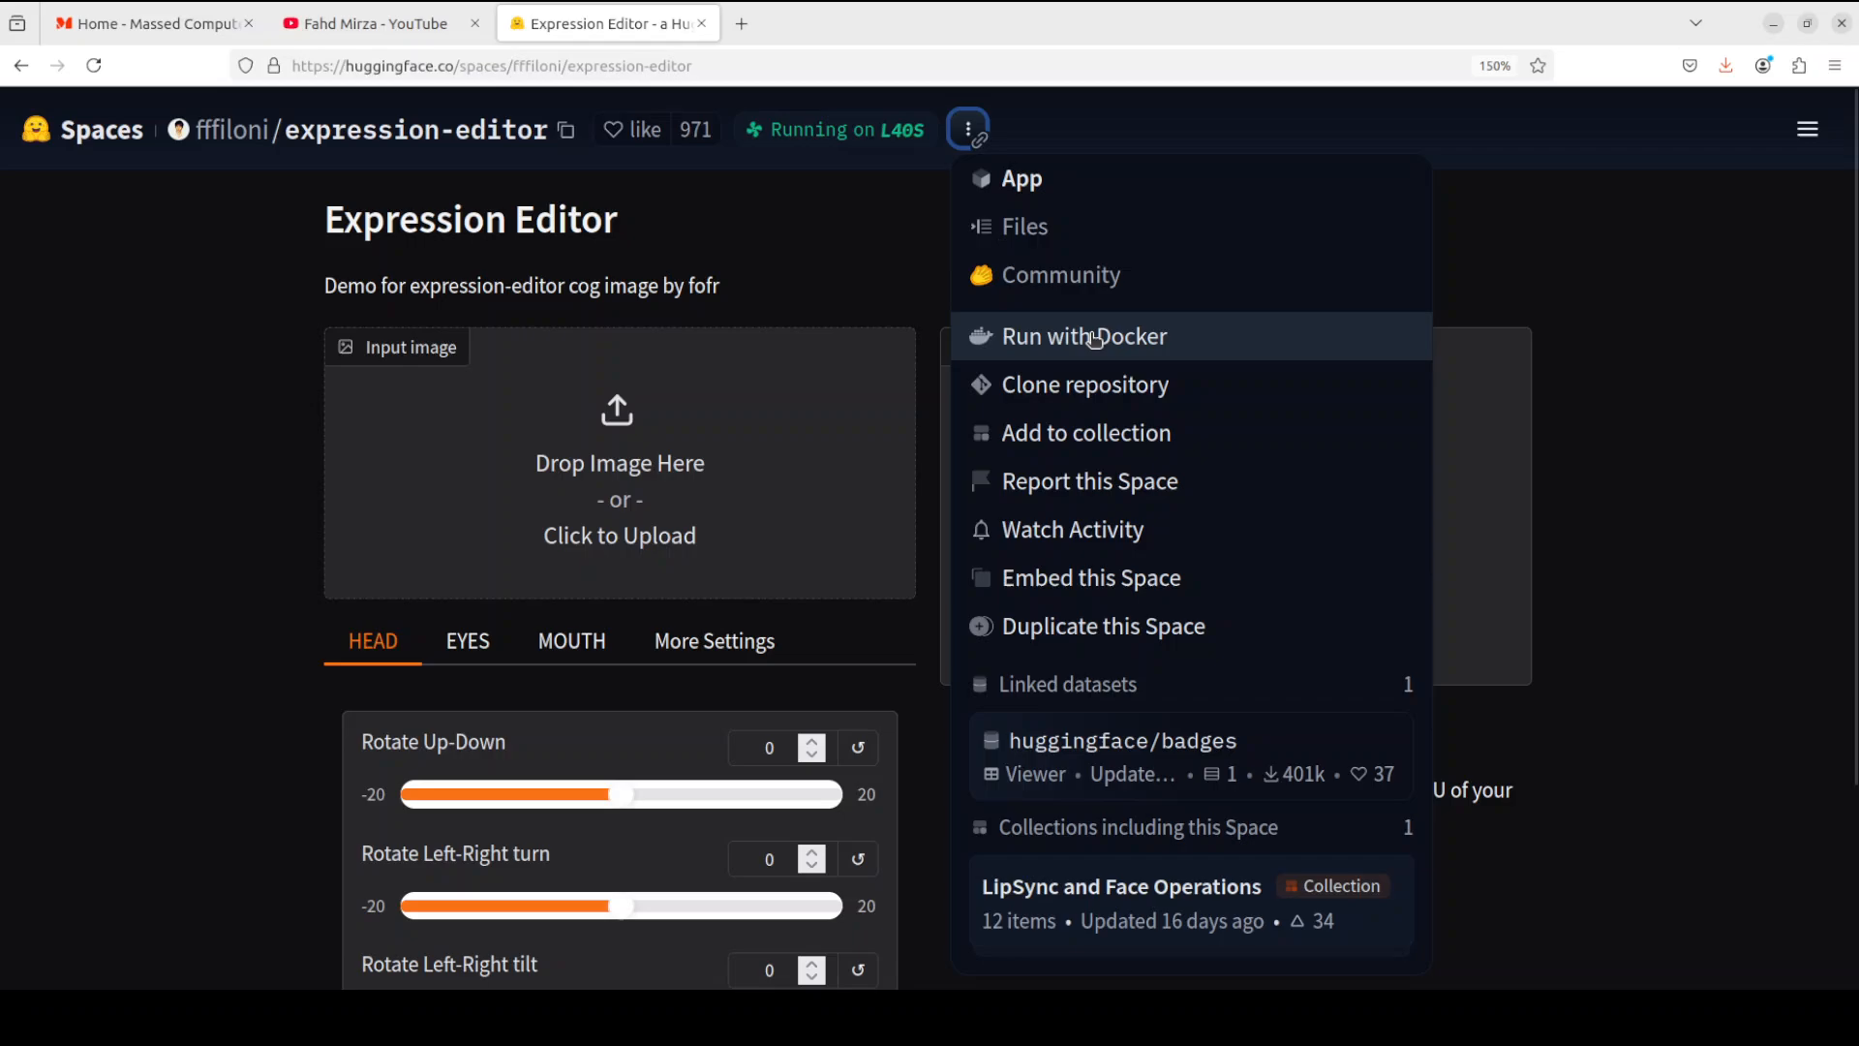
# Choose Run with Docker to show the docker run command for the latest version
pyautogui.click(1084, 337)
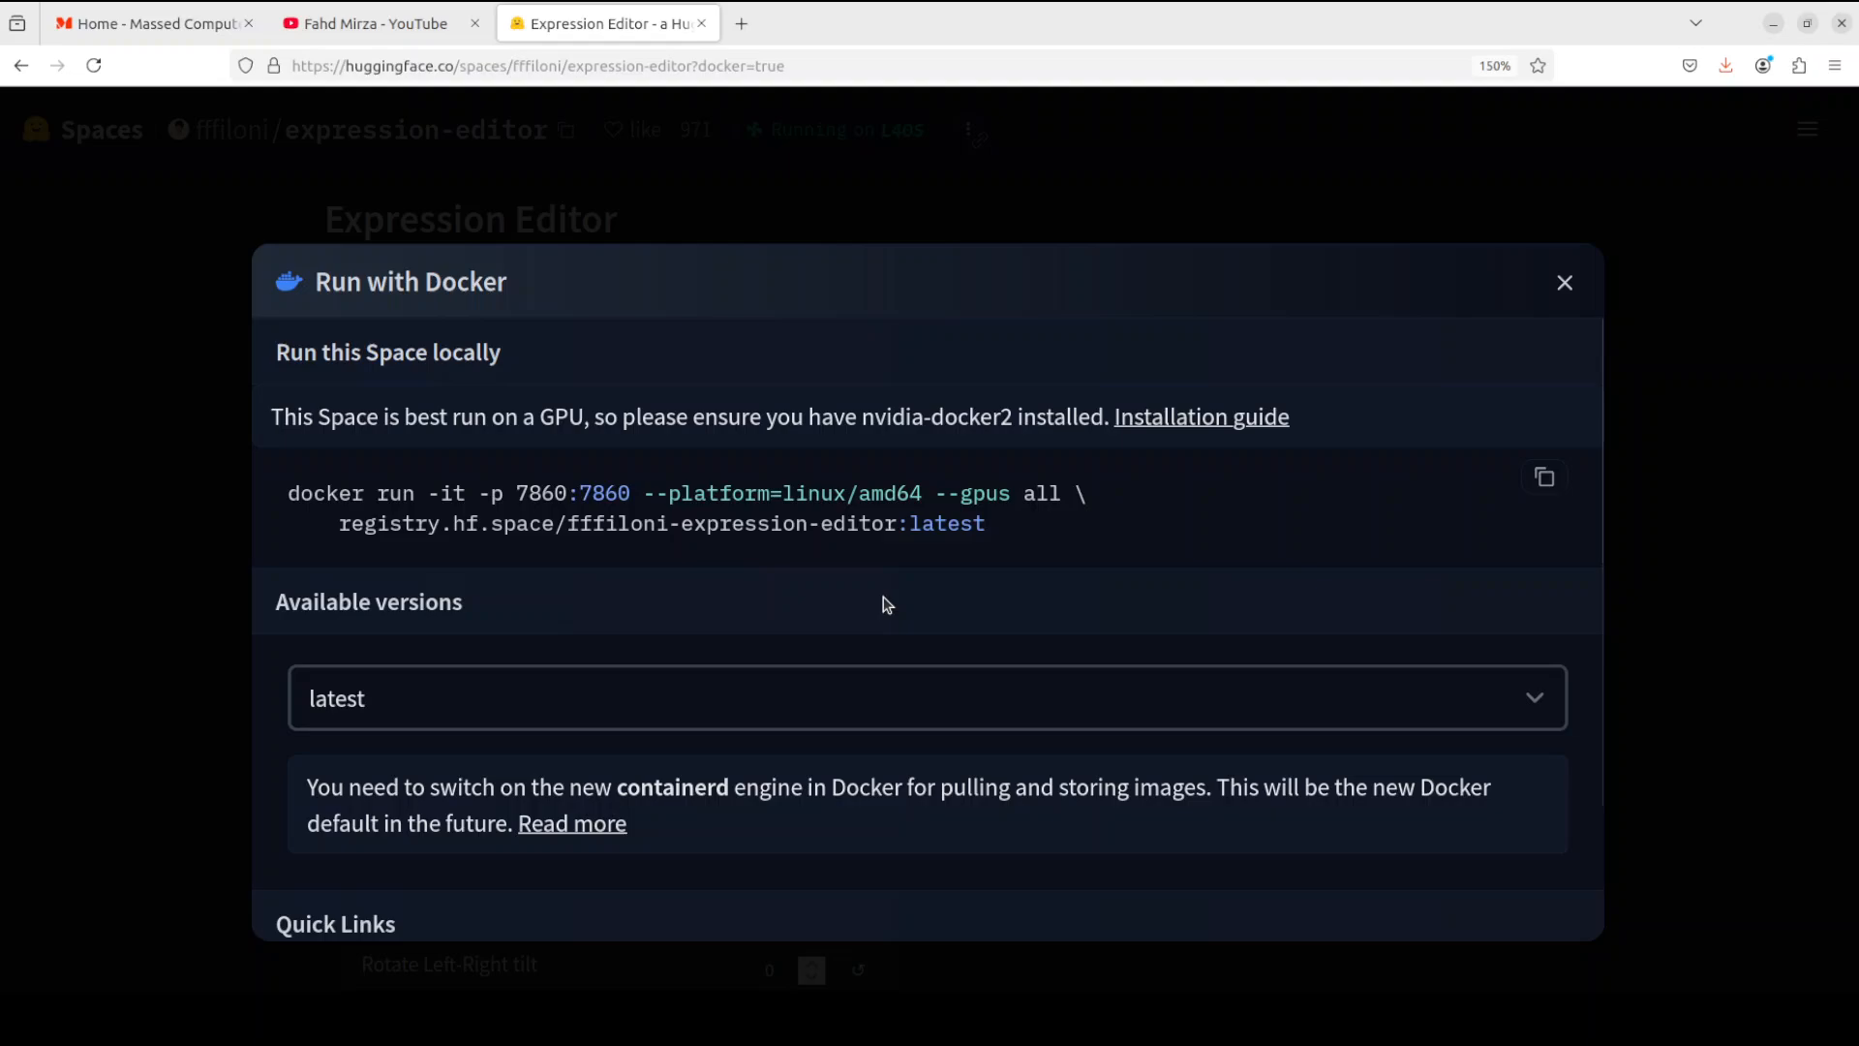
pyautogui.moveTo(882, 560)
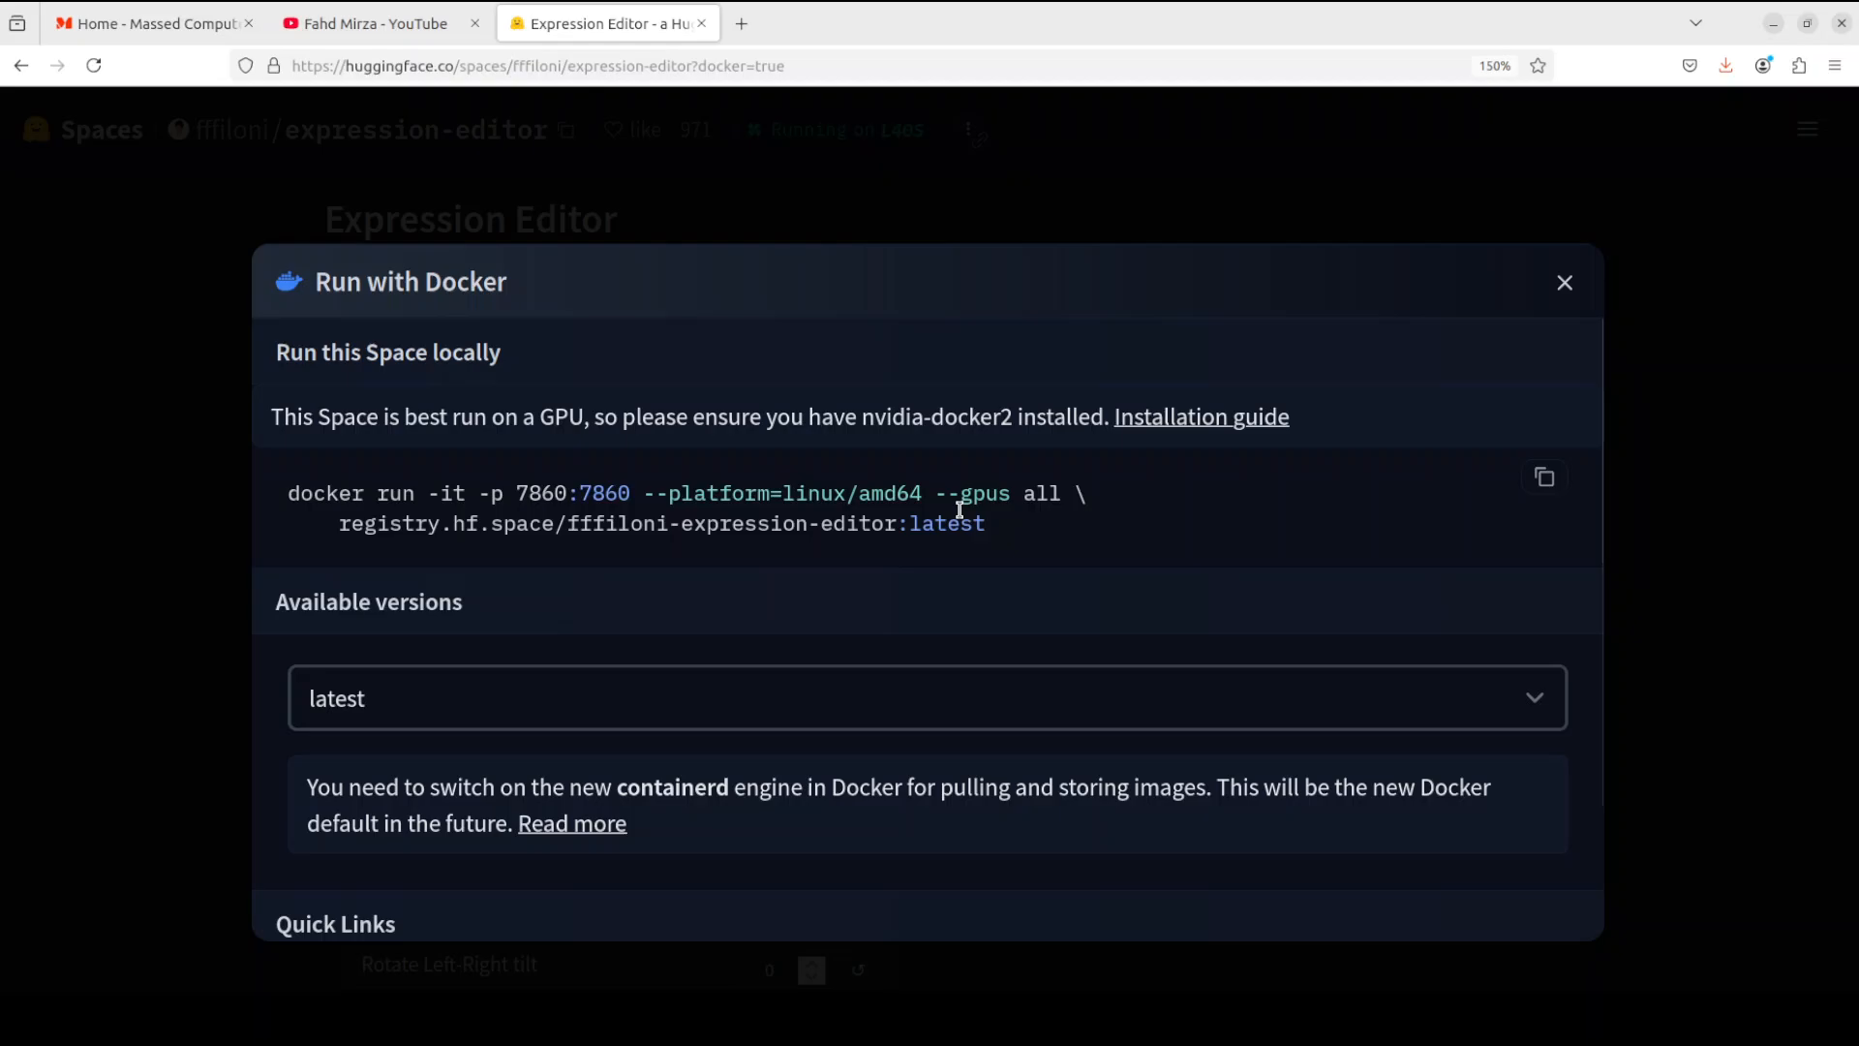
pyautogui.moveTo(1033, 536)
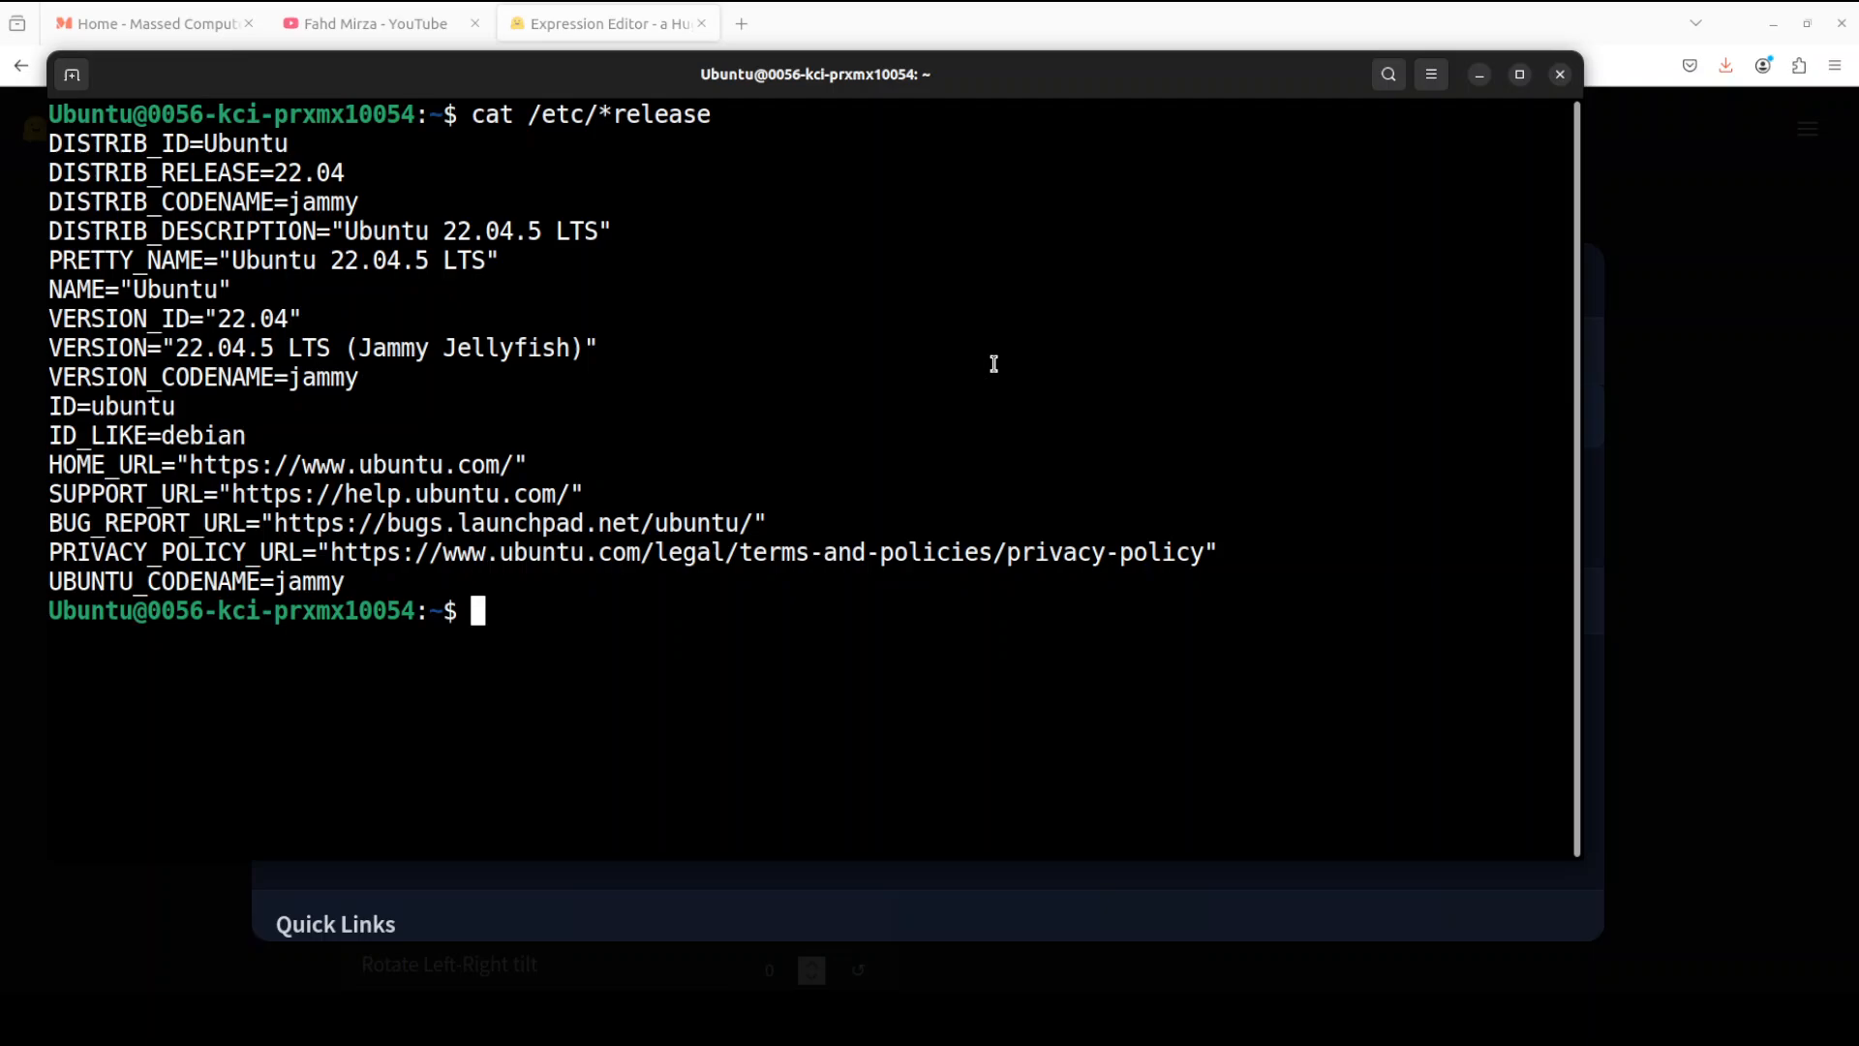
# Clear the terminal with 'clear' and paste the copied Docker run command at the prompt
pyautogui.write('clear')
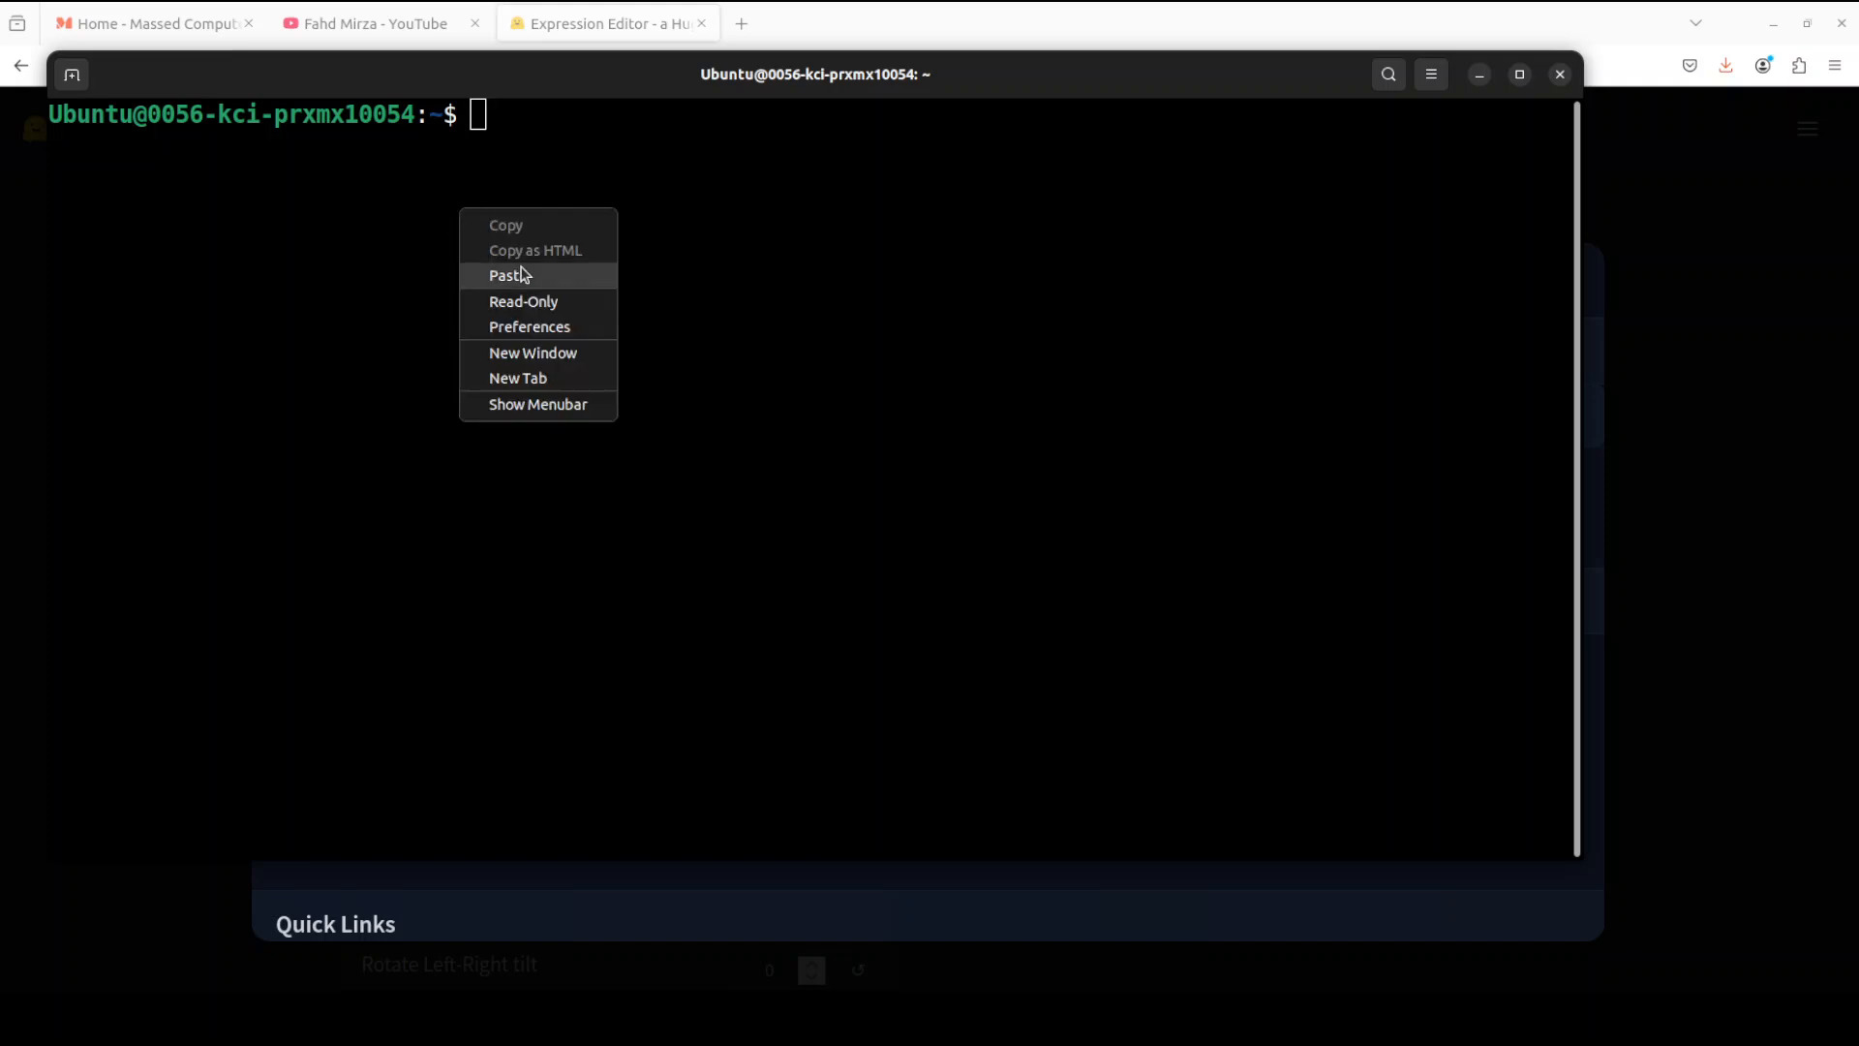
pyautogui.click(511, 274)
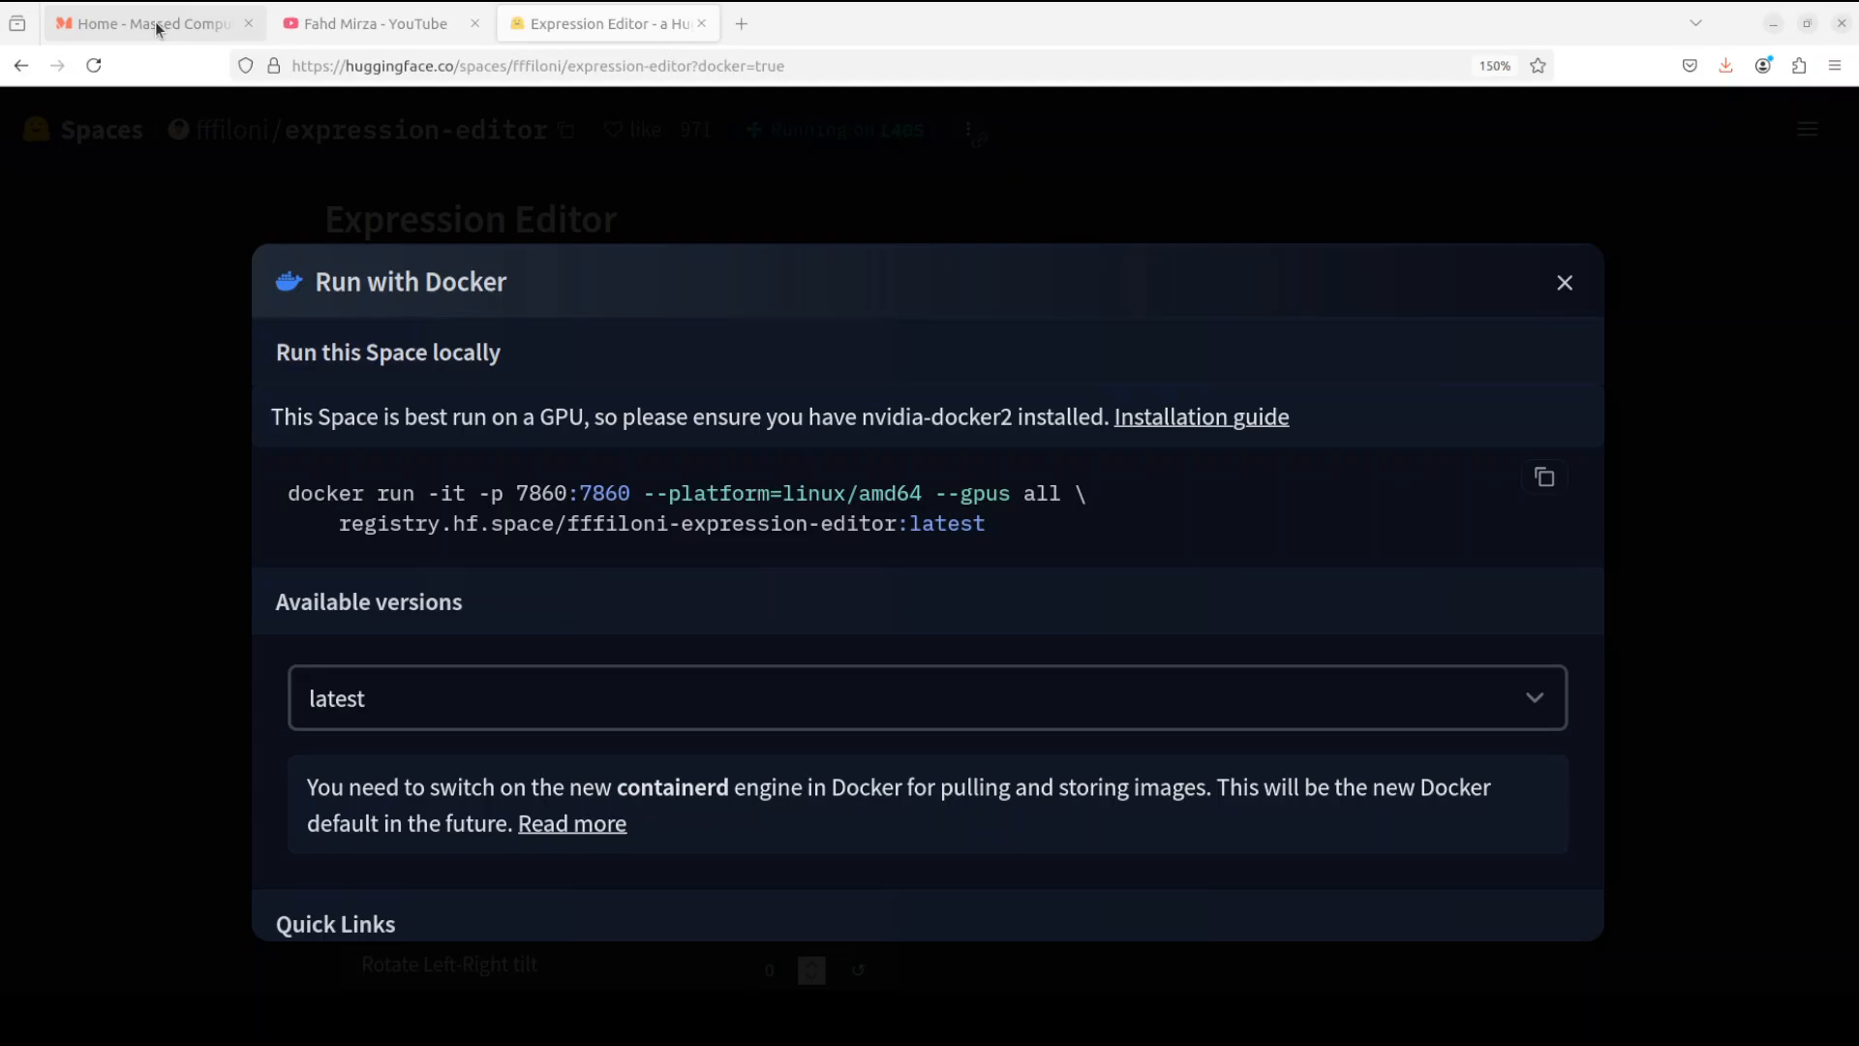
pyautogui.click(149, 22)
pyautogui.write('localhost:7860')
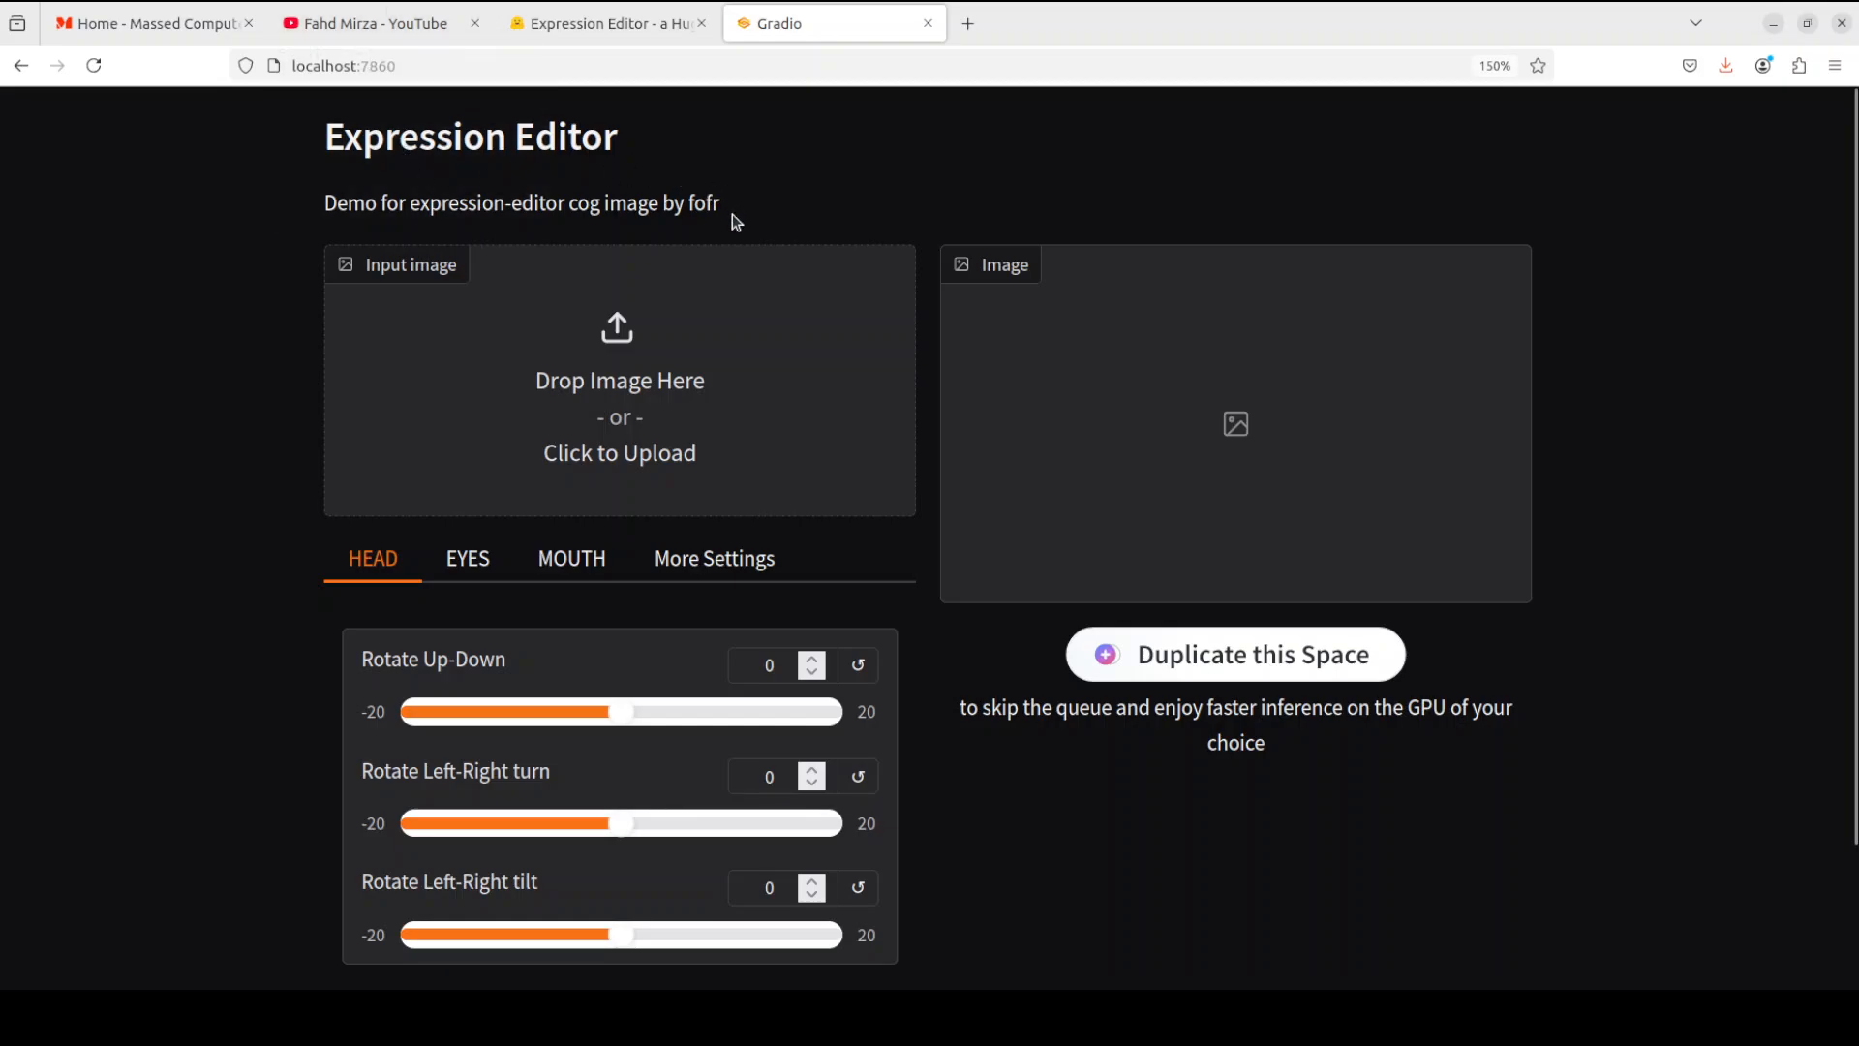
pyautogui.moveTo(736, 215)
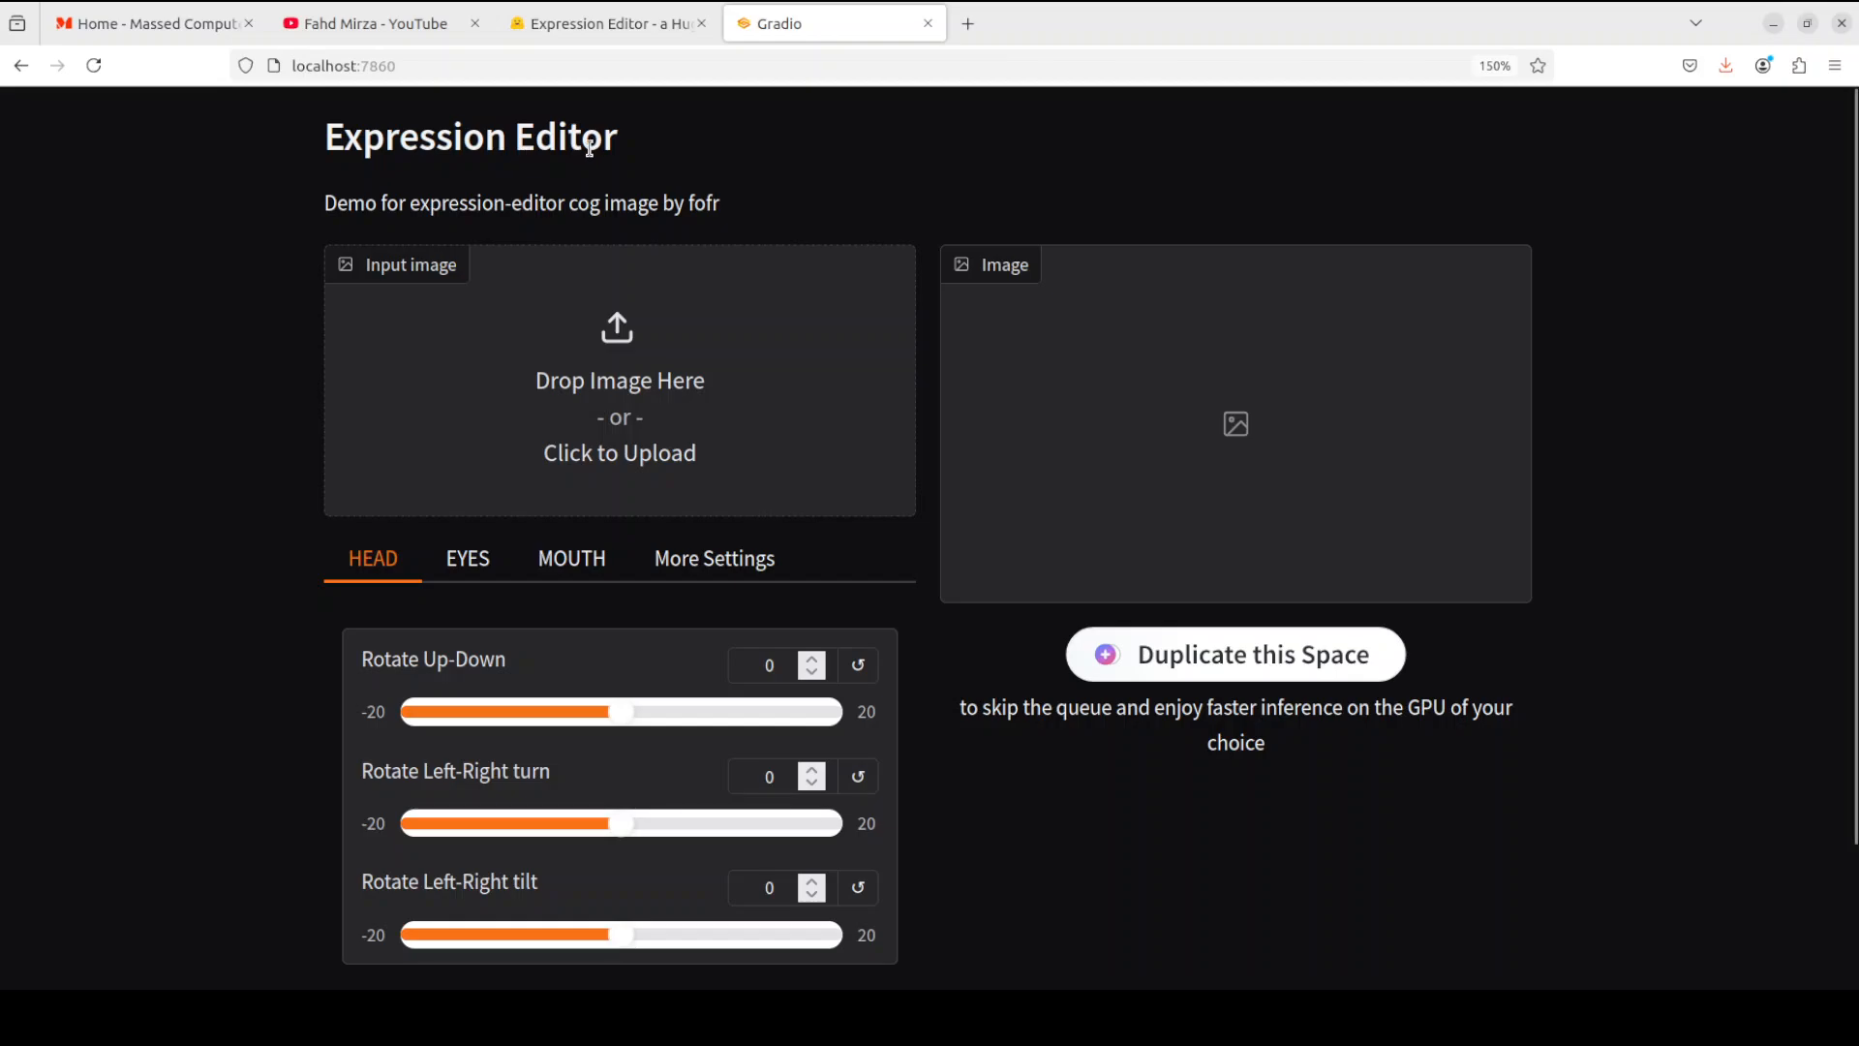
# Switch to the YouTube tab showing the channel's 'facepoke' search results
pyautogui.click(364, 23)
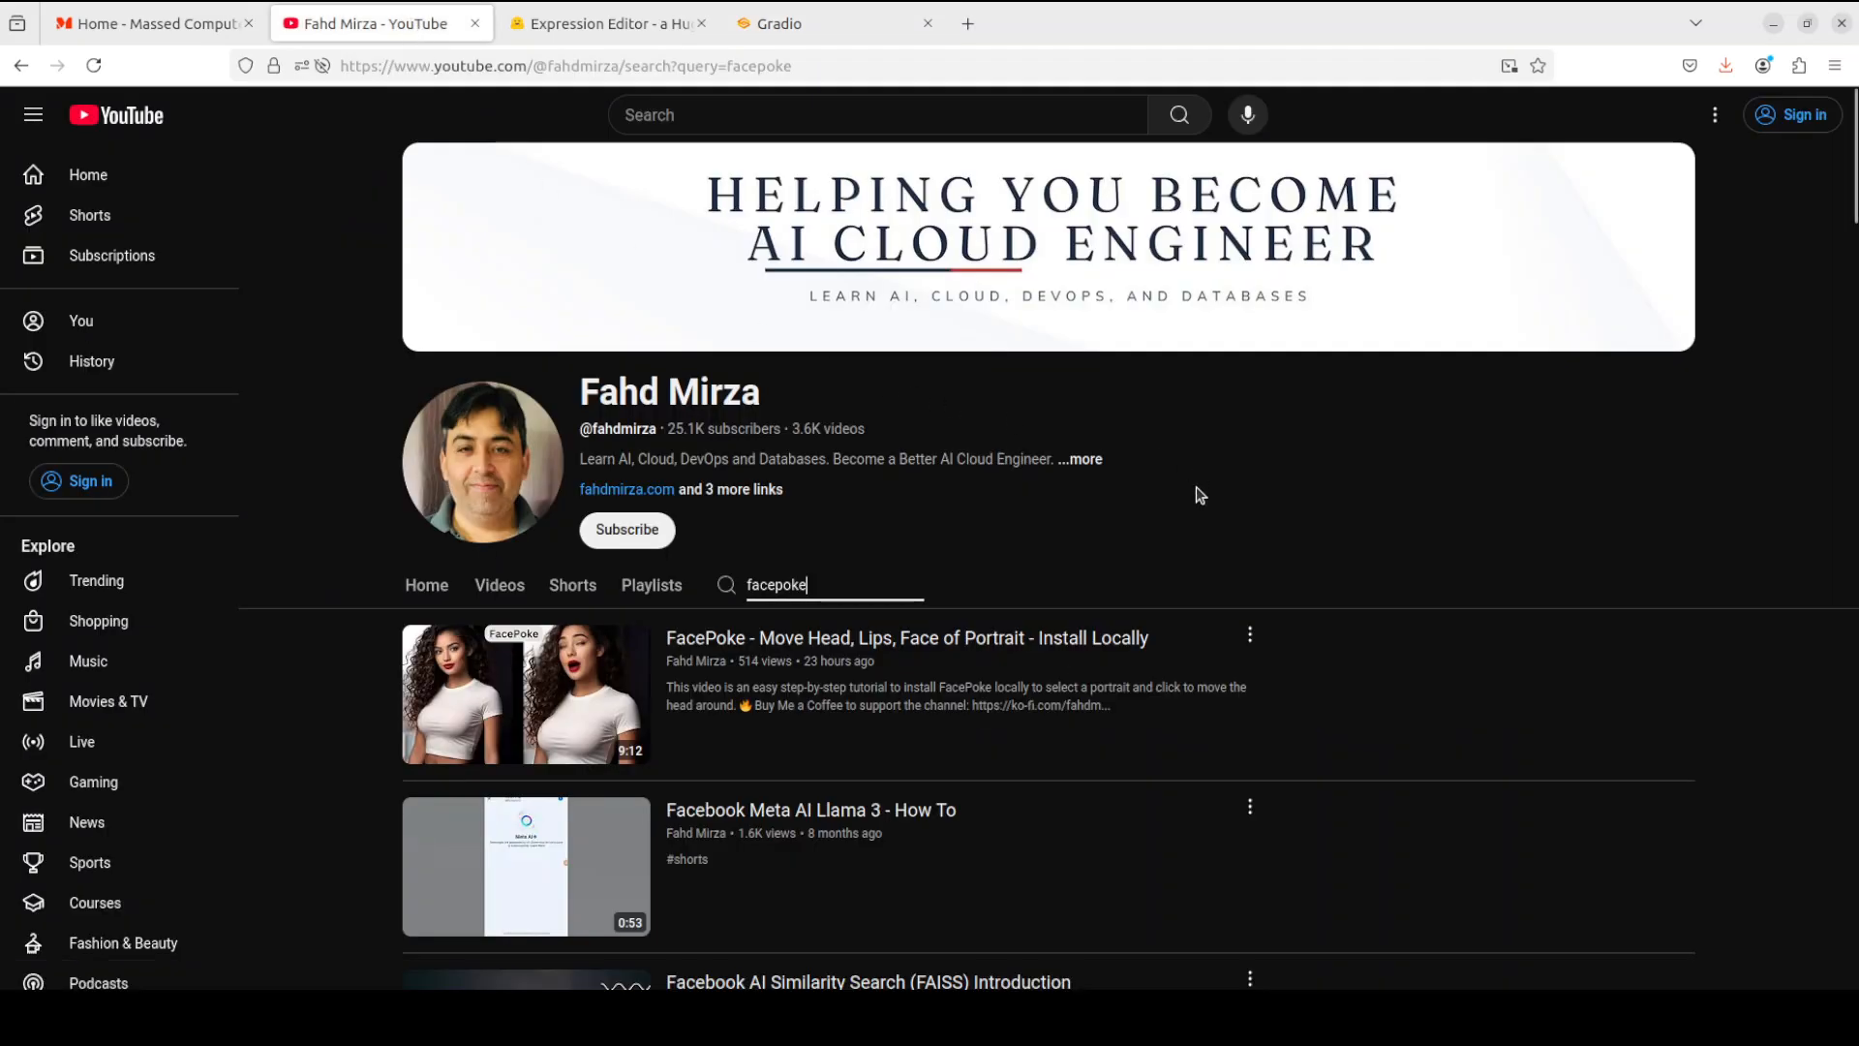
pyautogui.moveTo(1197, 522)
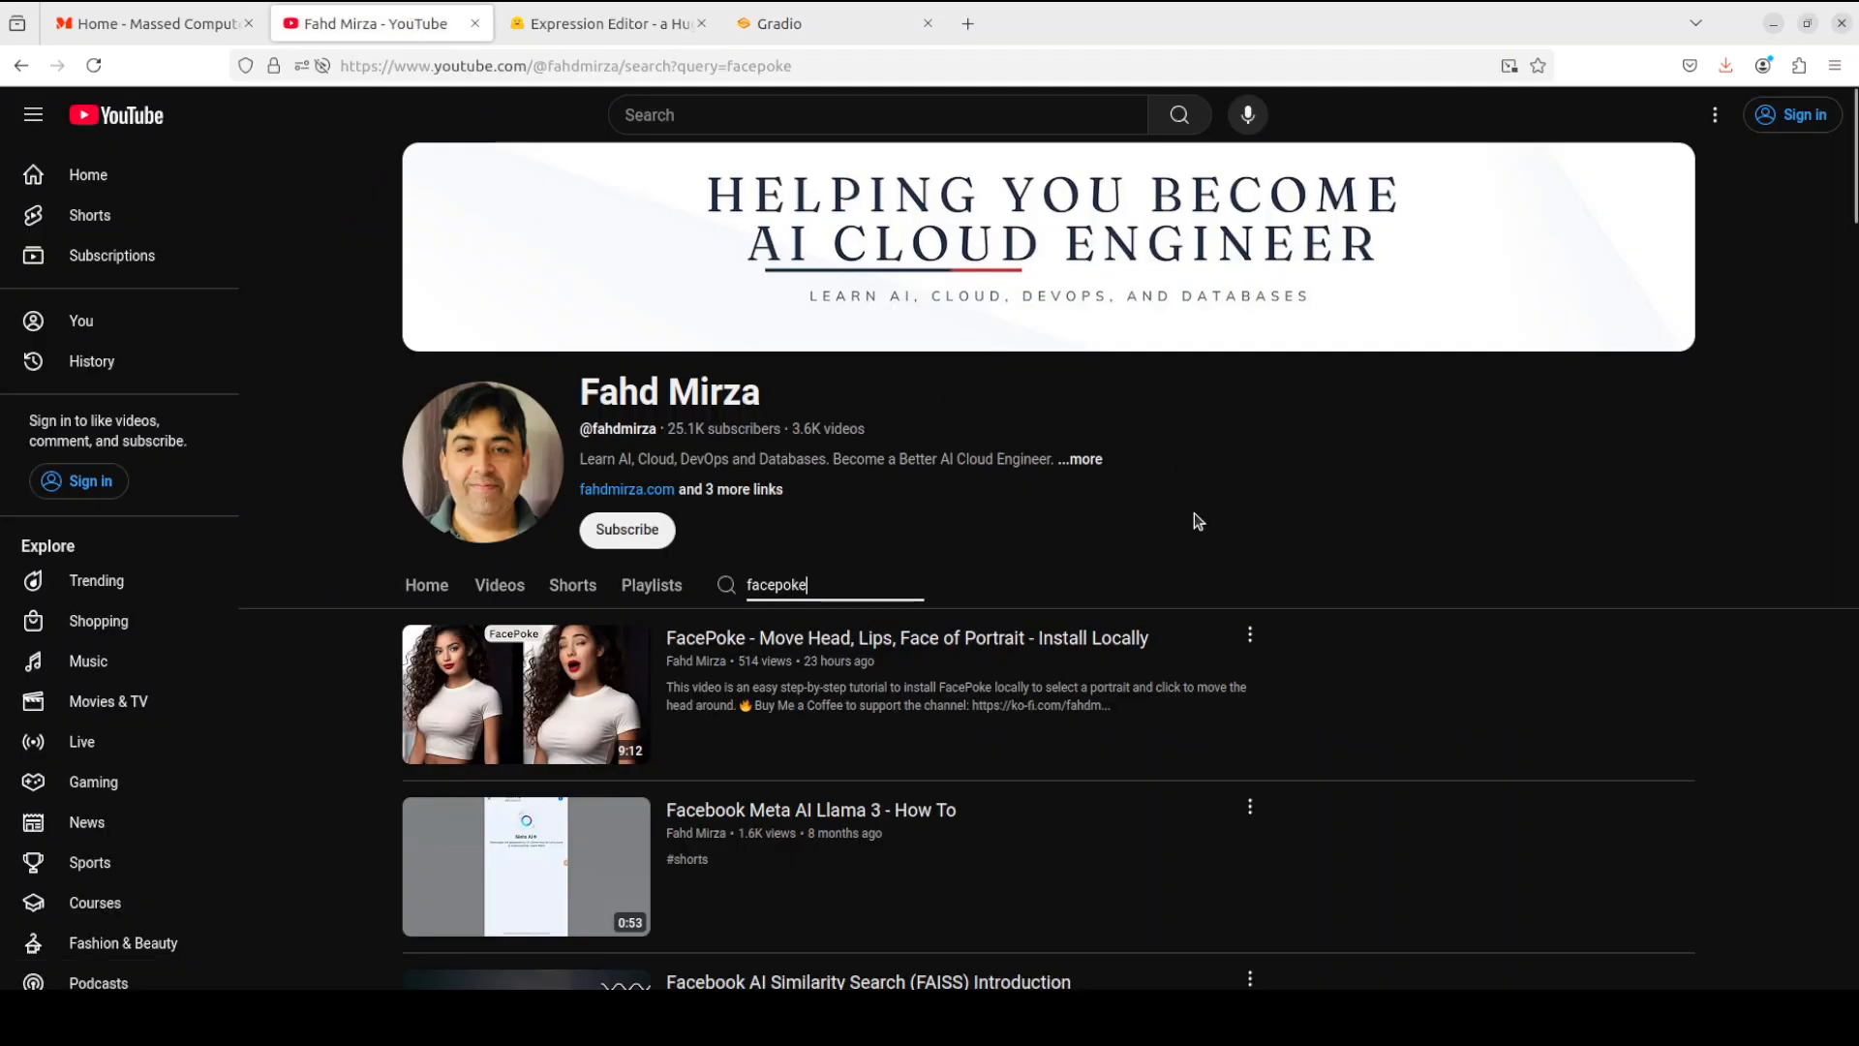